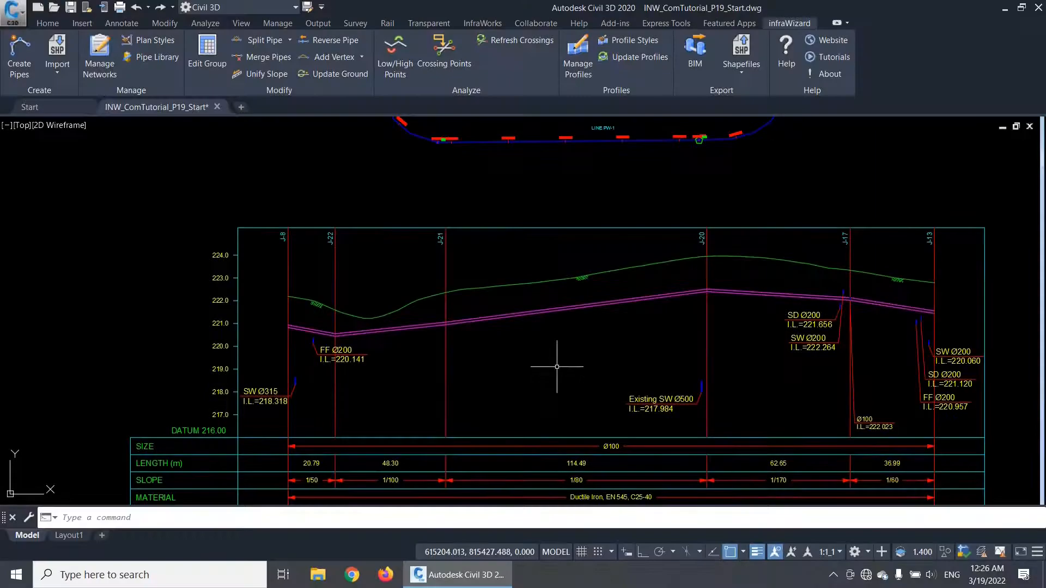
{"action": "mouse_move", "coordinate": [420, 120]}
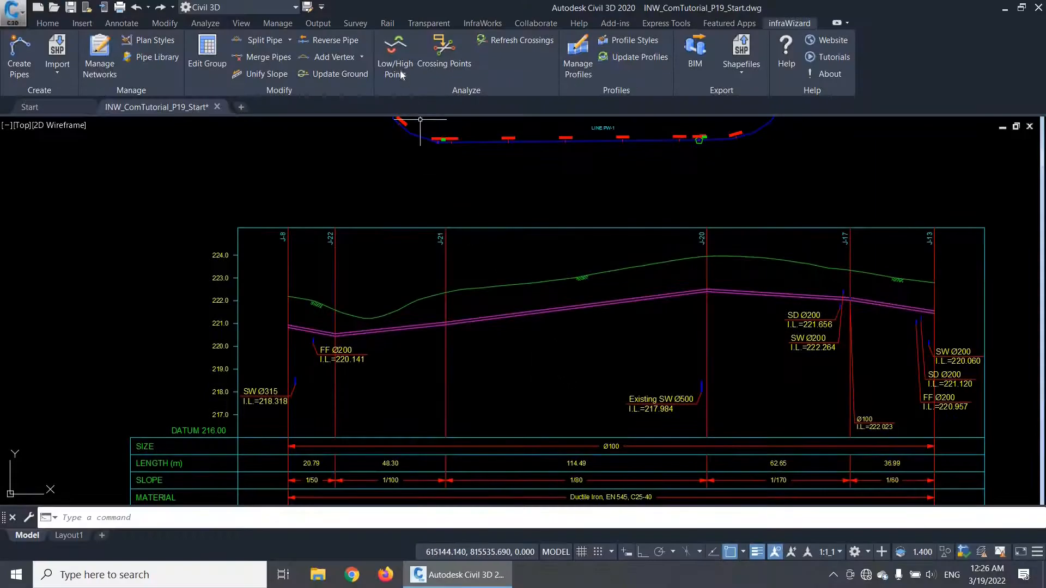
{"action": "mouse_move", "coordinate": [394, 53]}
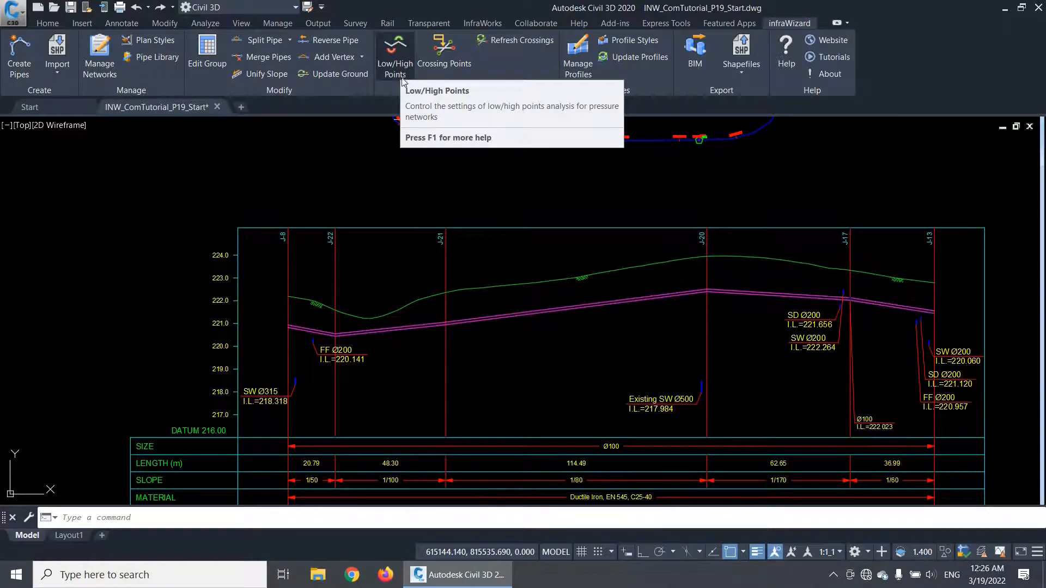
{"action": "mouse_move", "coordinate": [599, 339]}
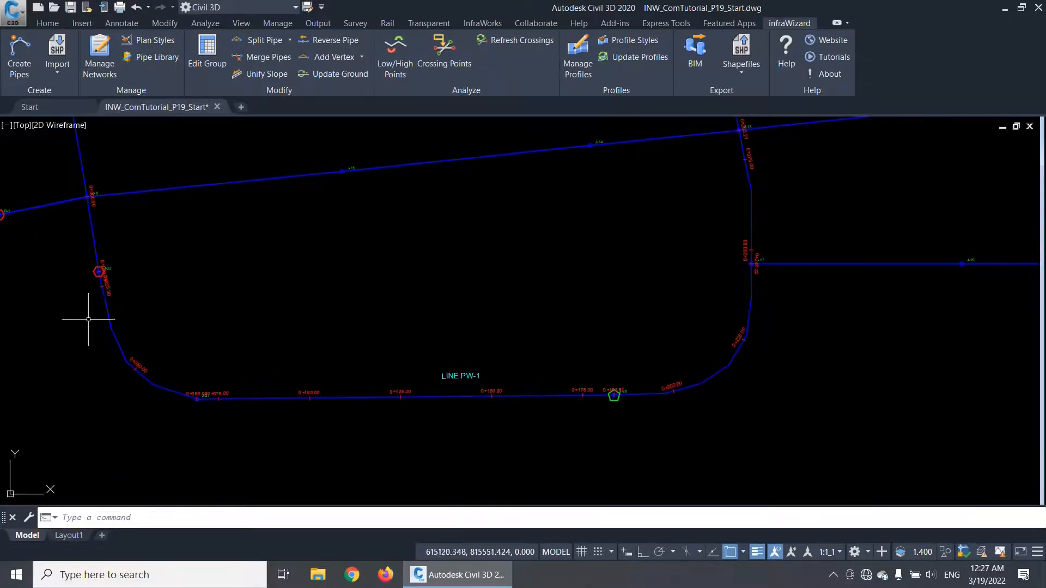
- Pan and zoom the plan so more of pressure line PW-1 and node J-20 are visible
{"action": "left_click_drag", "start_coordinate": [87, 319], "coordinate": [630, 454]}
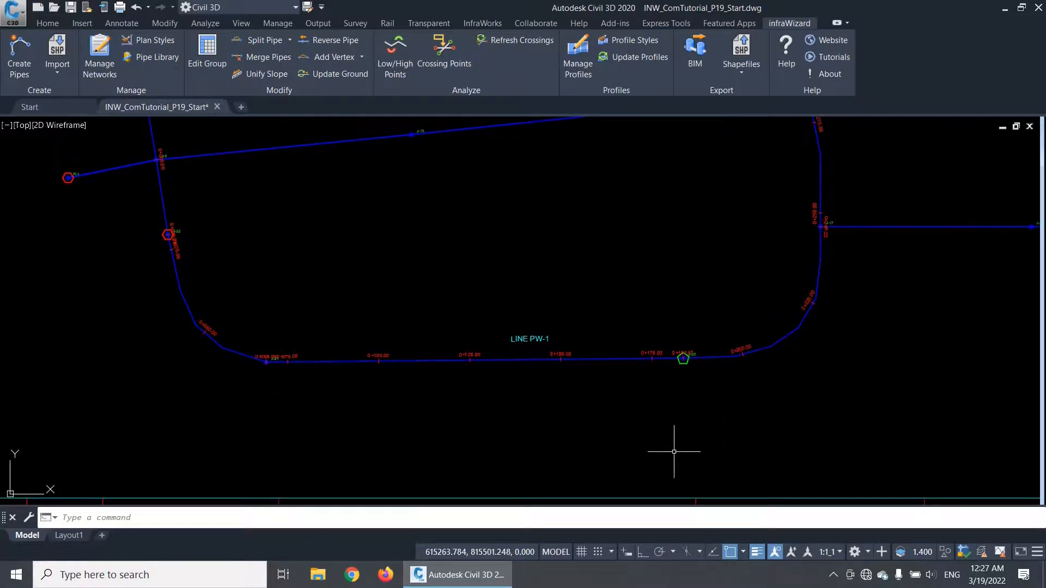
{"action": "mouse_move", "coordinate": [707, 428]}
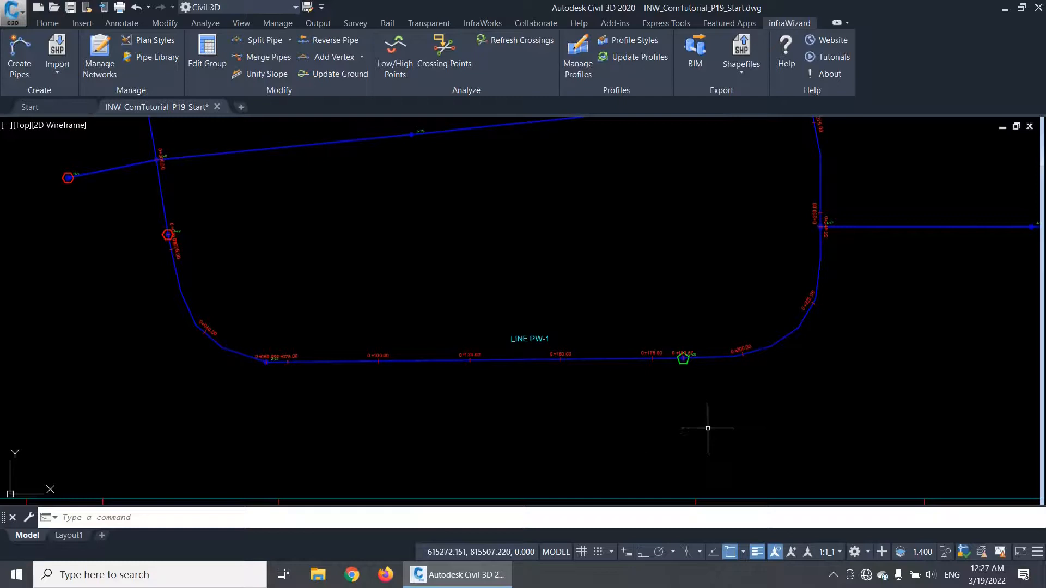
{"action": "mouse_move", "coordinate": [682, 395]}
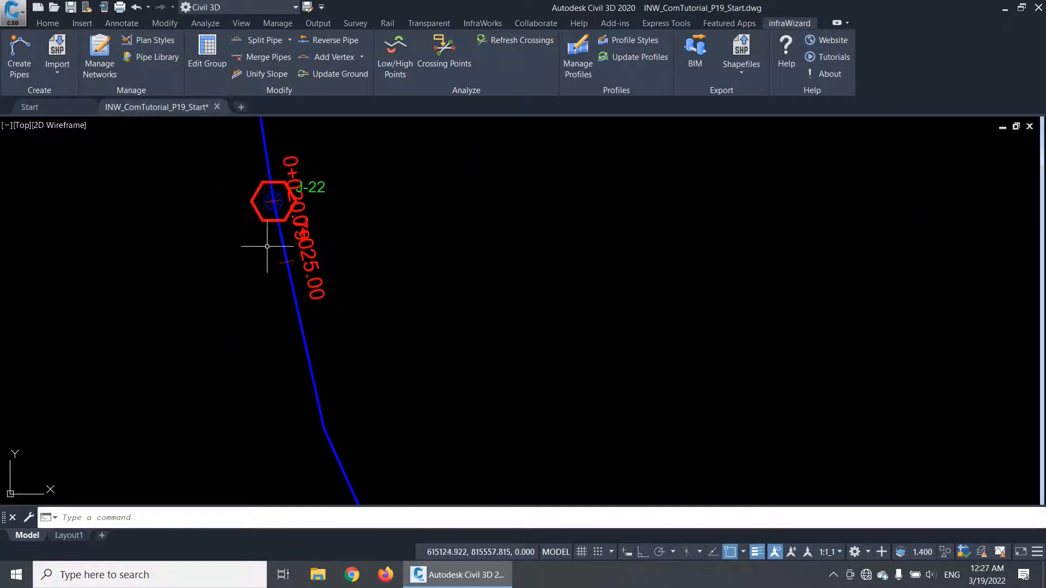
{"action": "scroll", "scroll_direction": "down", "scroll_amount": 3}
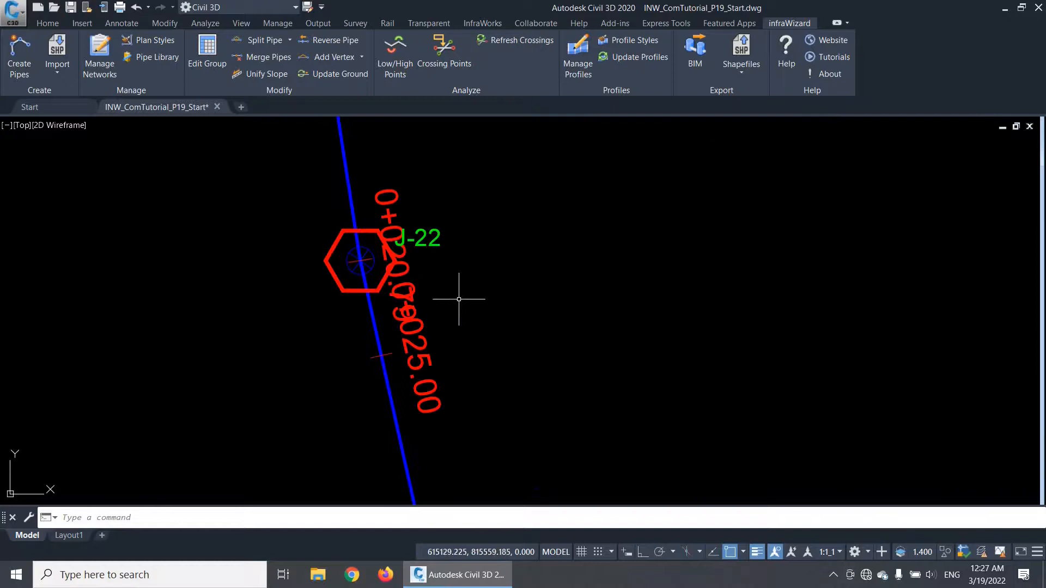
{"action": "scroll", "scroll_direction": "down", "scroll_amount": 3}
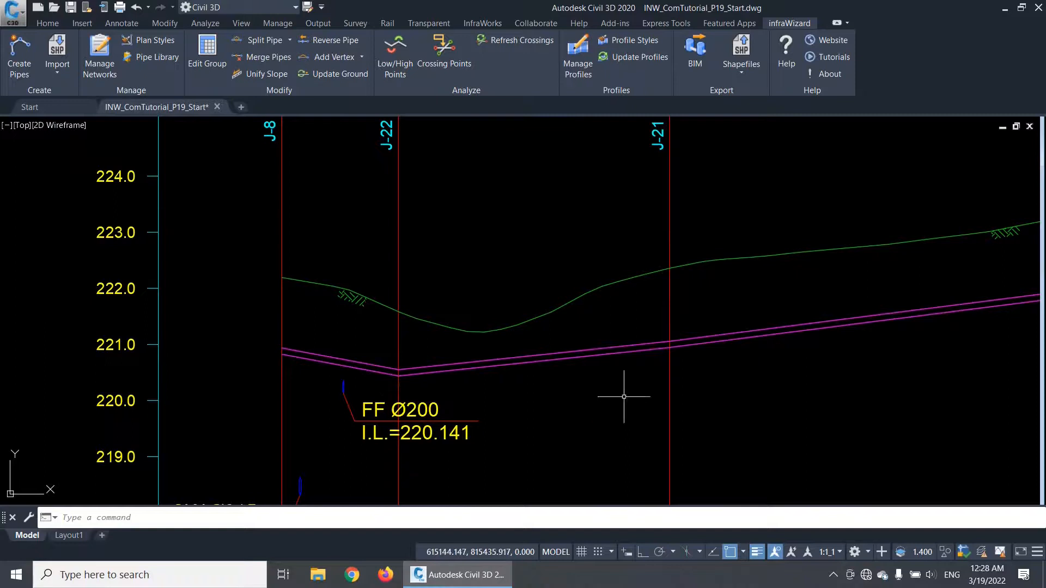
{"action": "mouse_move", "coordinate": [298, 358]}
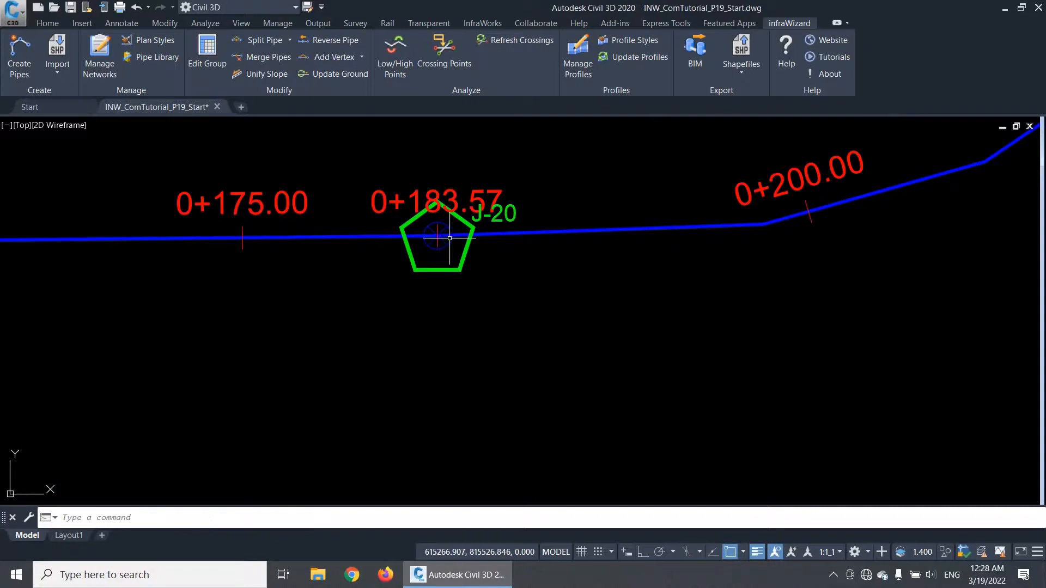
- Change node J-20's invert level from 222.4025 to 220.4025 m in the Edit Node dialog
{"action": "double_click", "coordinate": [435, 239]}
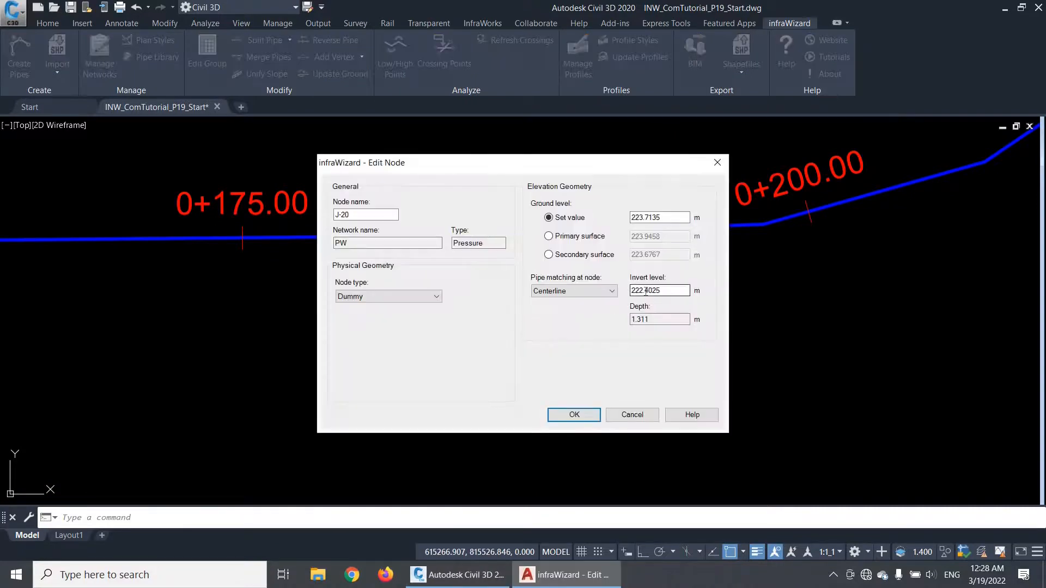
{"action": "left_click", "coordinate": [659, 289]}
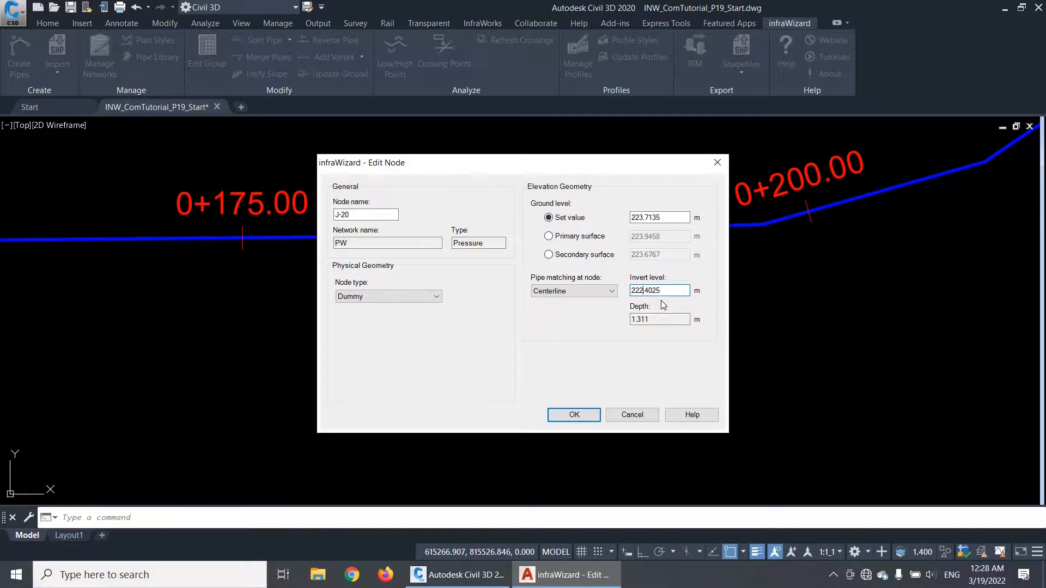
{"action": "type", "text": "220.4025"}
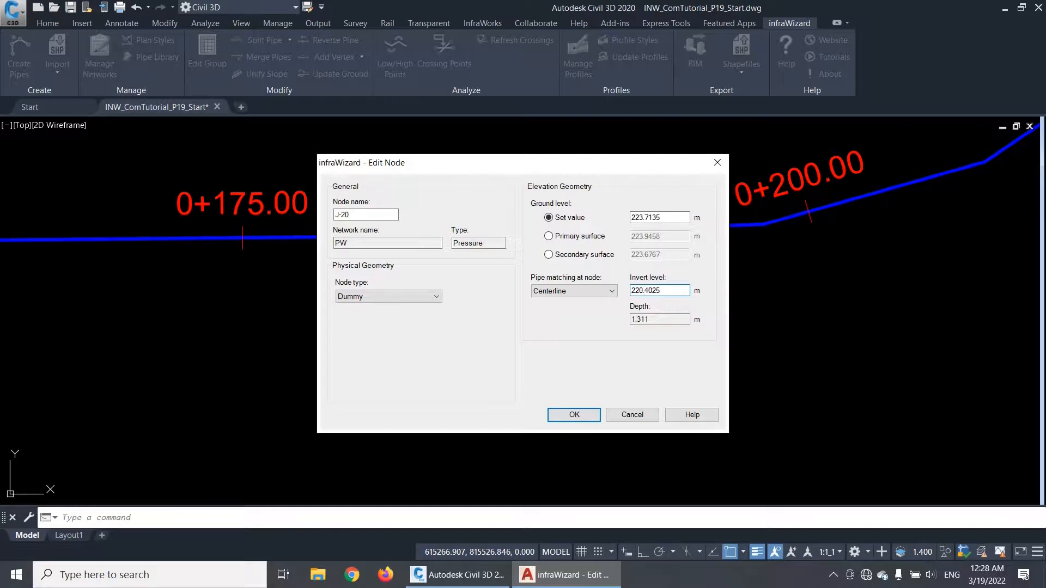
{"action": "left_click", "coordinate": [572, 414]}
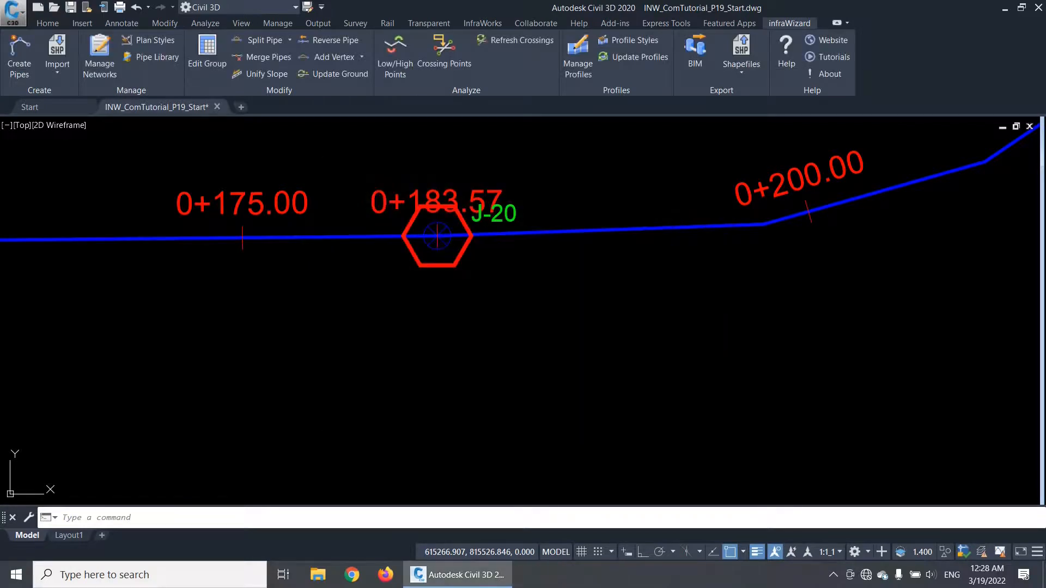
{"action": "mouse_move", "coordinate": [467, 302]}
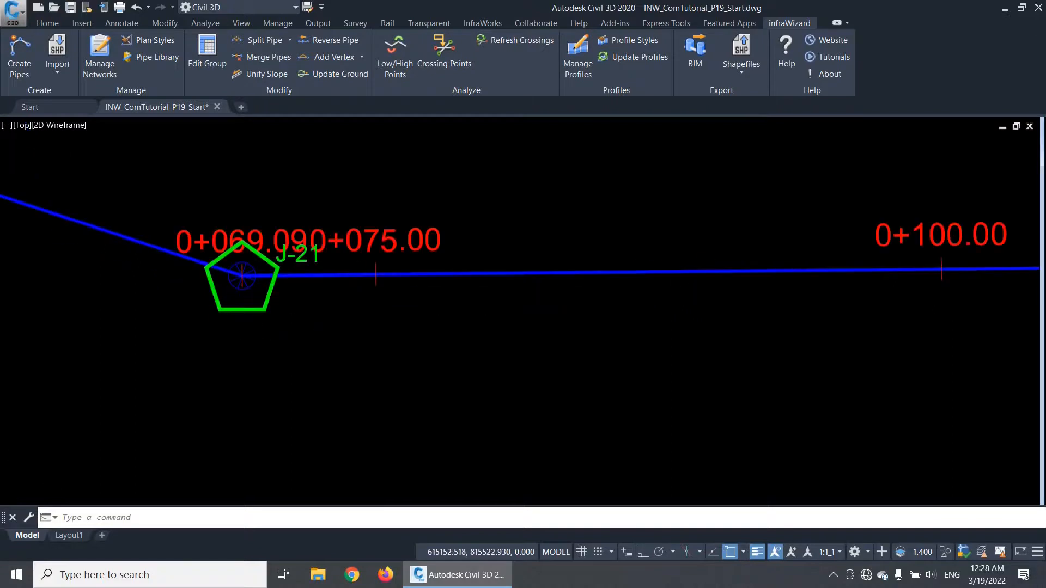
{"action": "scroll", "scroll_direction": "down", "scroll_amount": 3}
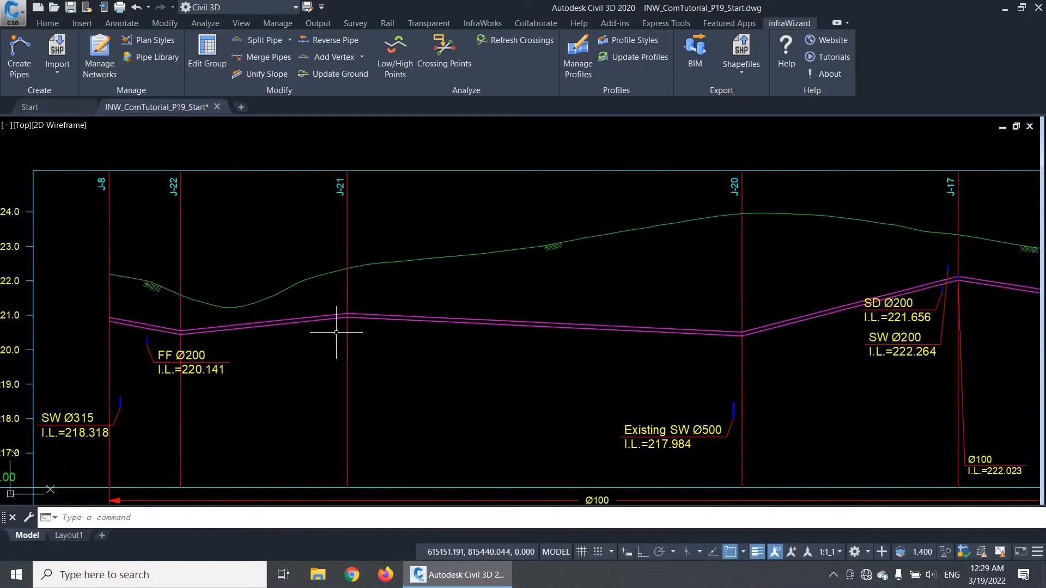
{"action": "mouse_move", "coordinate": [600, 424]}
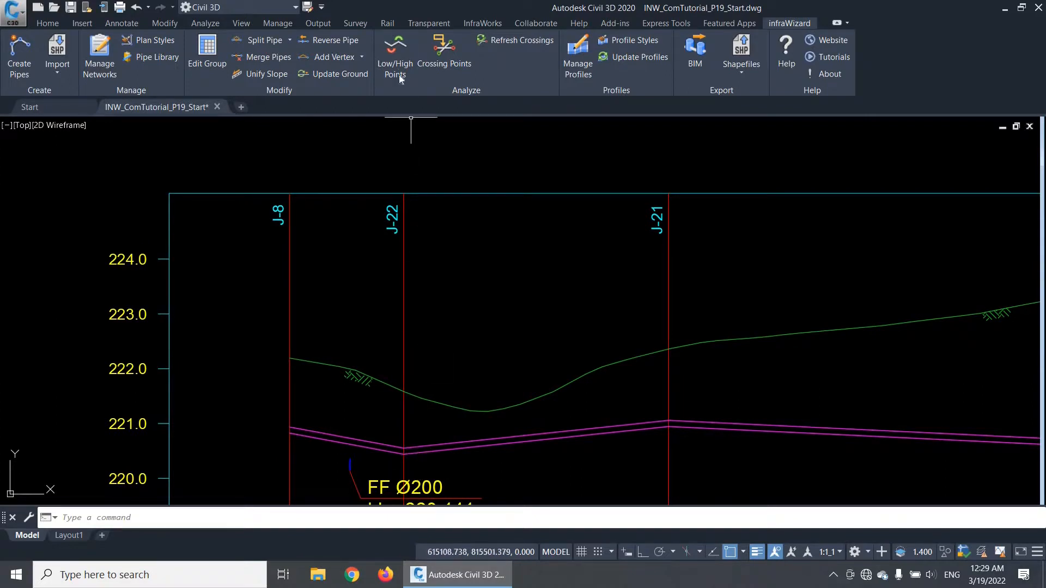
- Toggle the low/high point marks for the PW network off and back on
{"action": "left_click", "coordinate": [394, 53]}
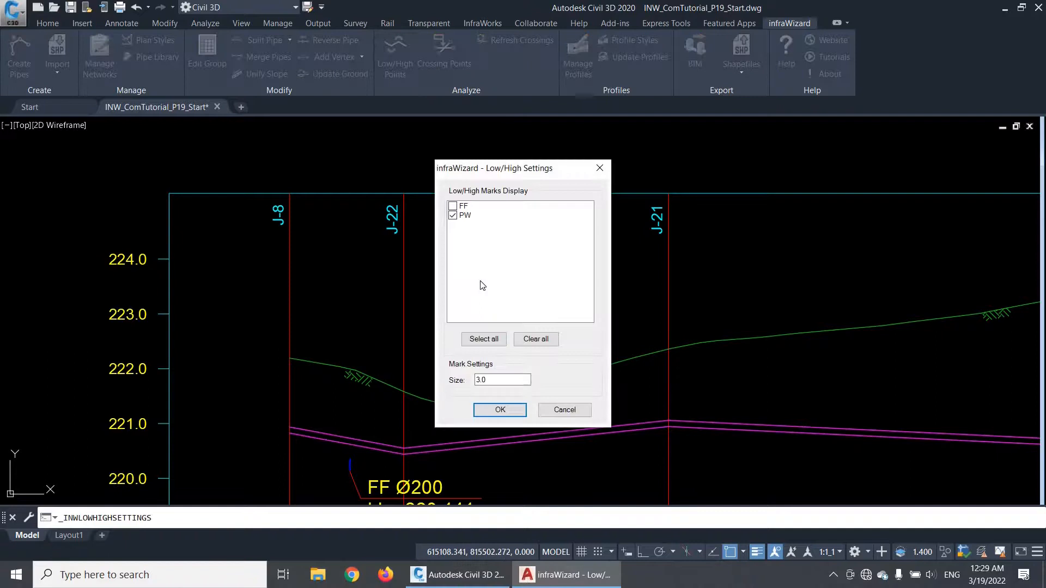
{"action": "mouse_move", "coordinate": [514, 202]}
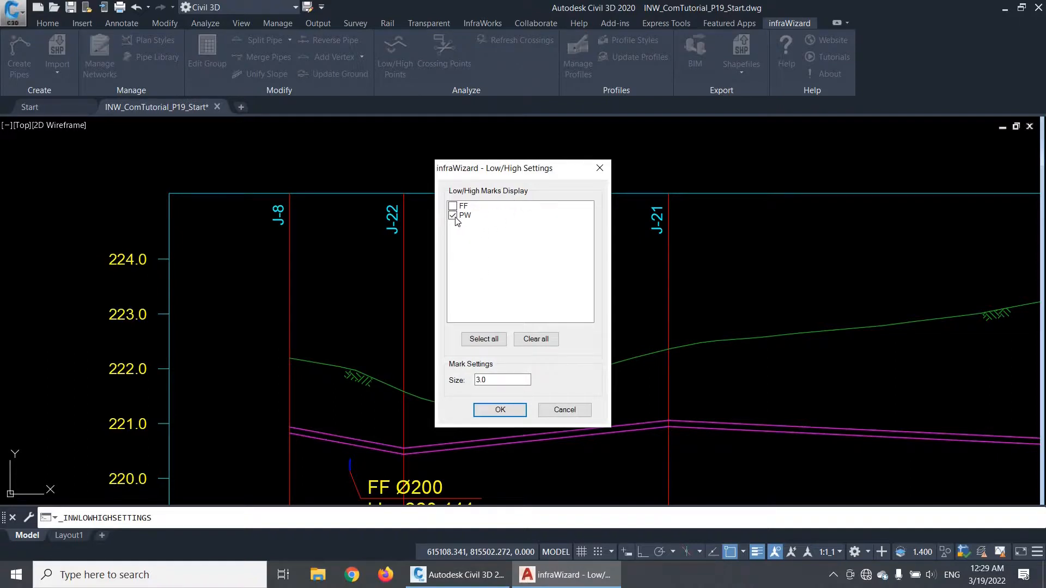
{"action": "left_click", "coordinate": [465, 215]}
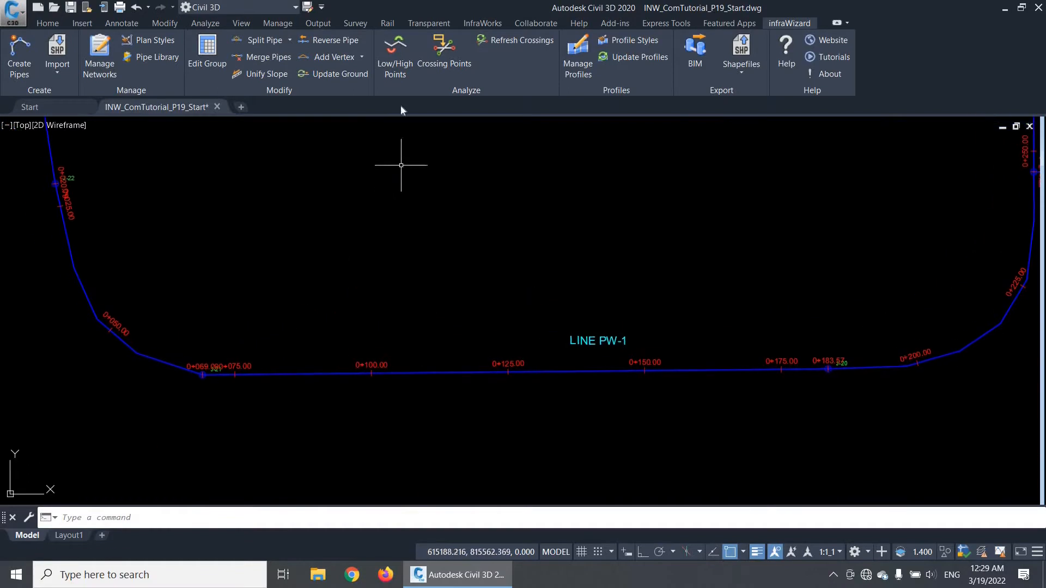
{"action": "left_click", "coordinate": [394, 50]}
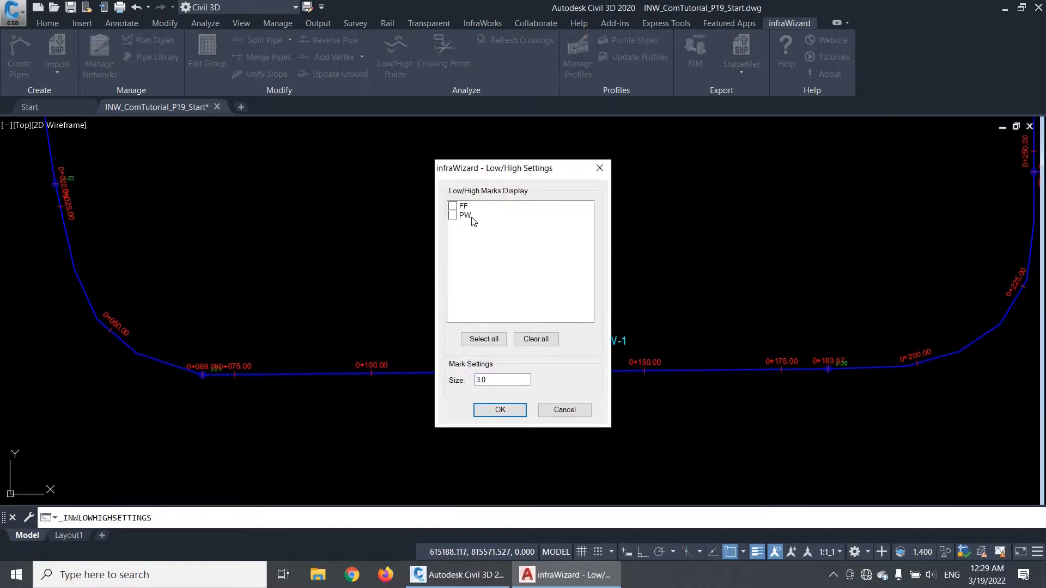
{"action": "left_click", "coordinate": [499, 409]}
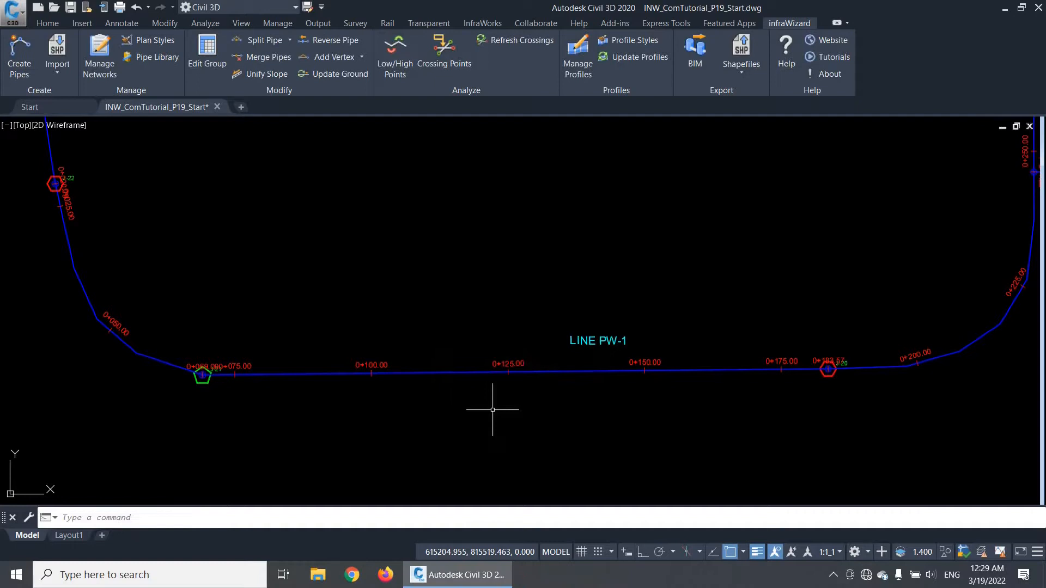
{"action": "mouse_move", "coordinate": [218, 396]}
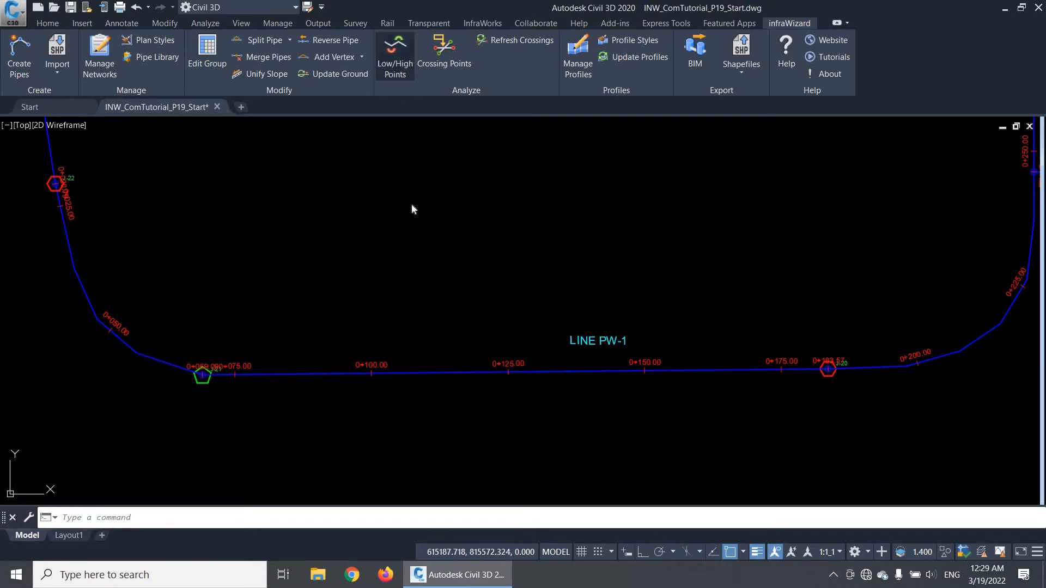
- Enlarge the PW low/high point symbols from size 3 to 6
{"action": "left_click", "coordinate": [394, 52]}
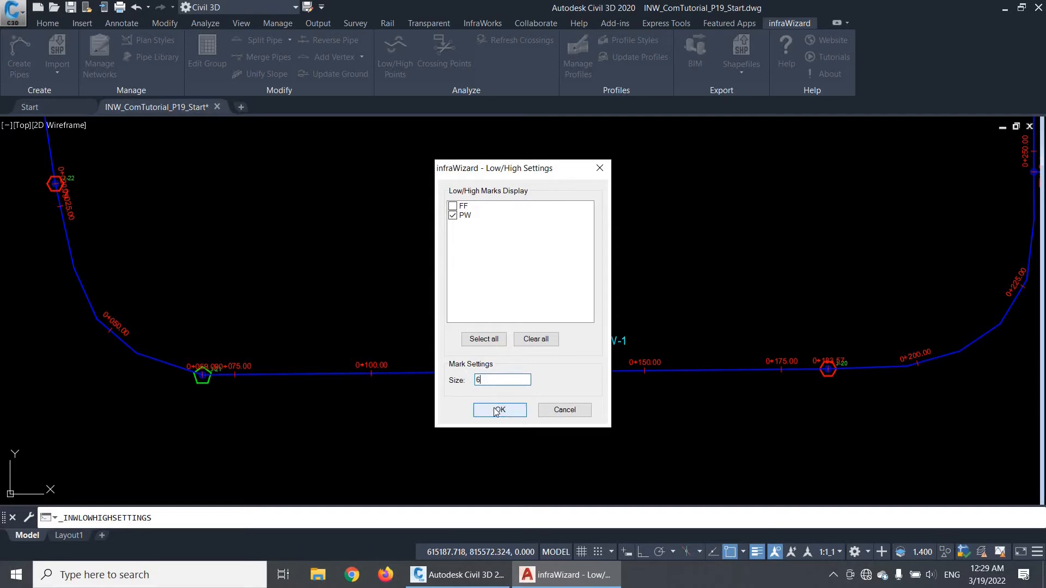
{"action": "left_click", "coordinate": [499, 409]}
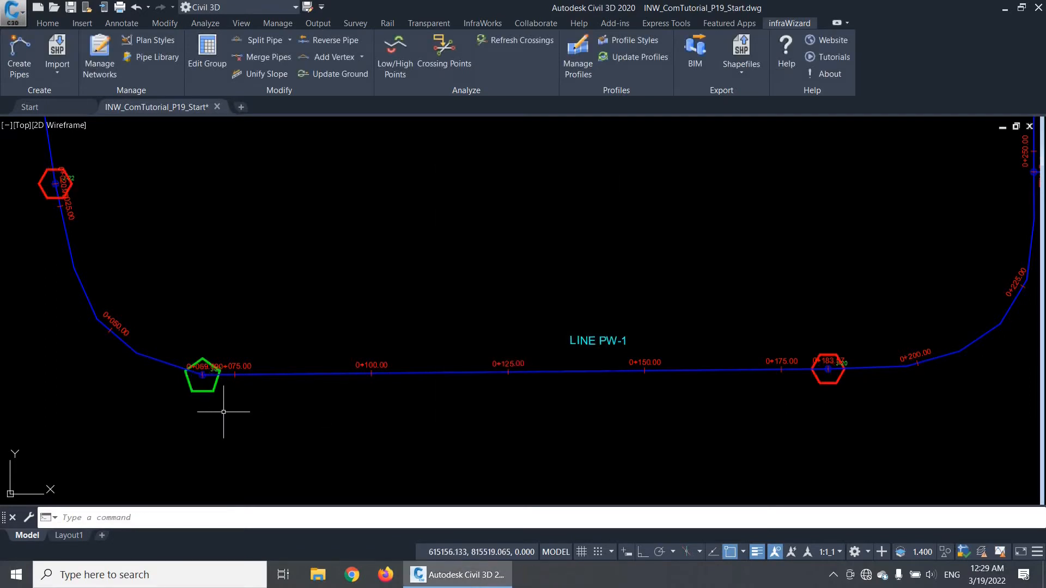